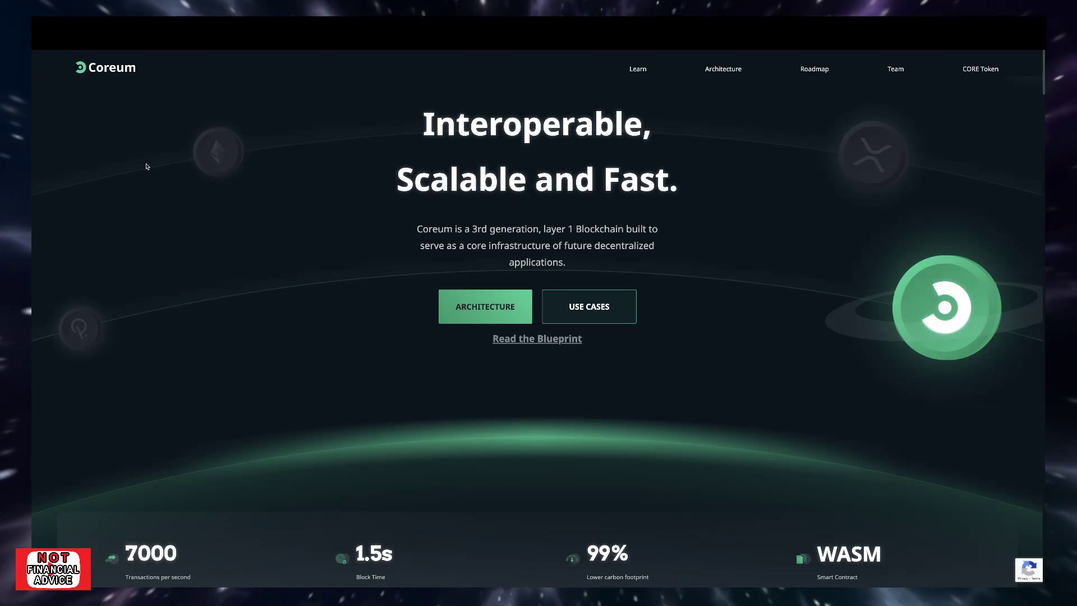
mouse_move(194, 145)
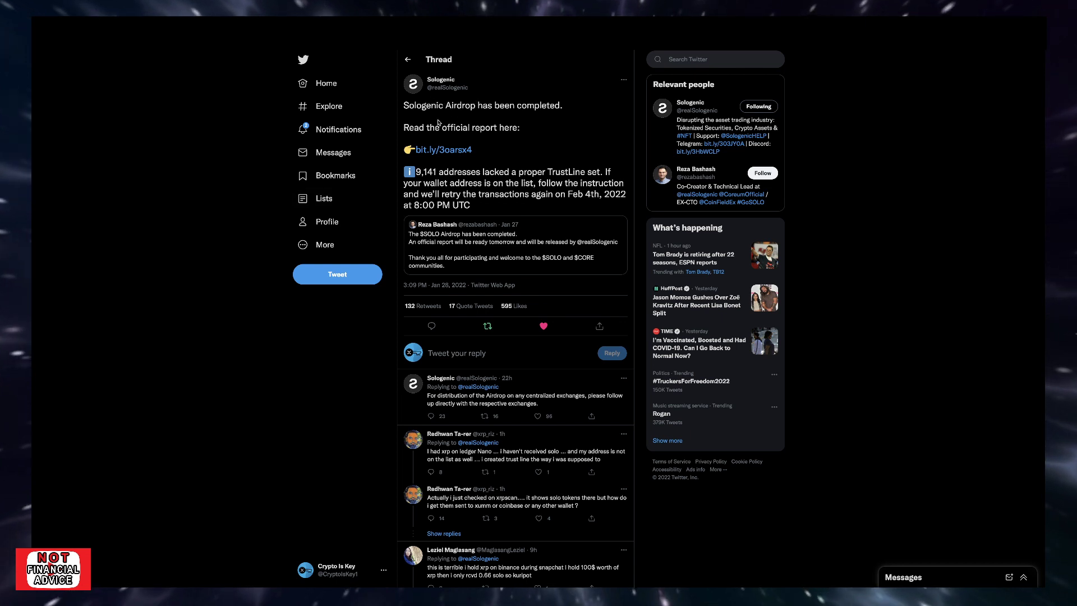
mouse_move(446, 180)
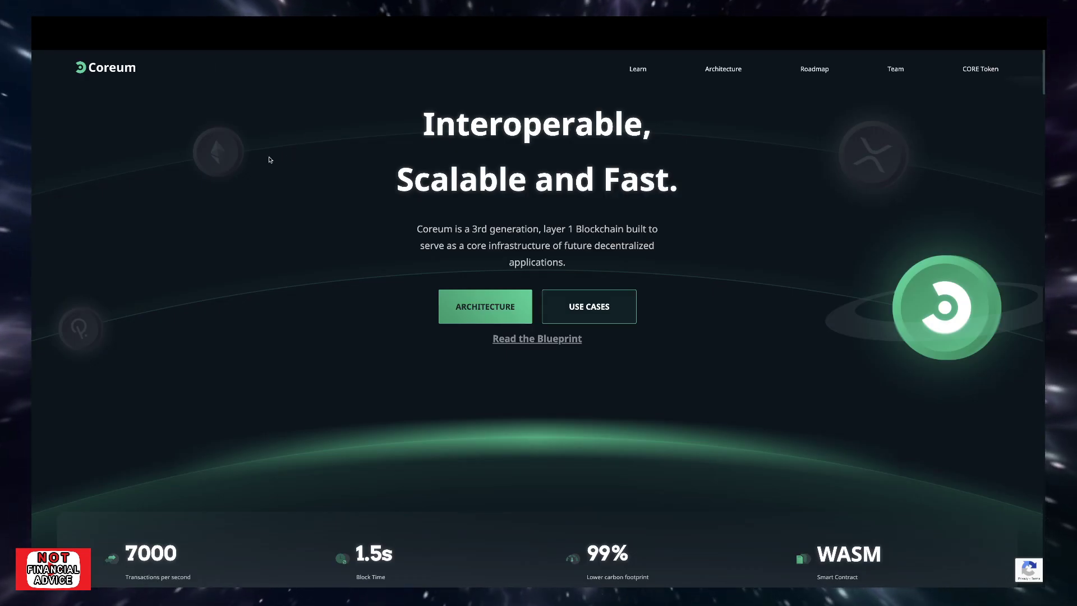
mouse_move(295, 219)
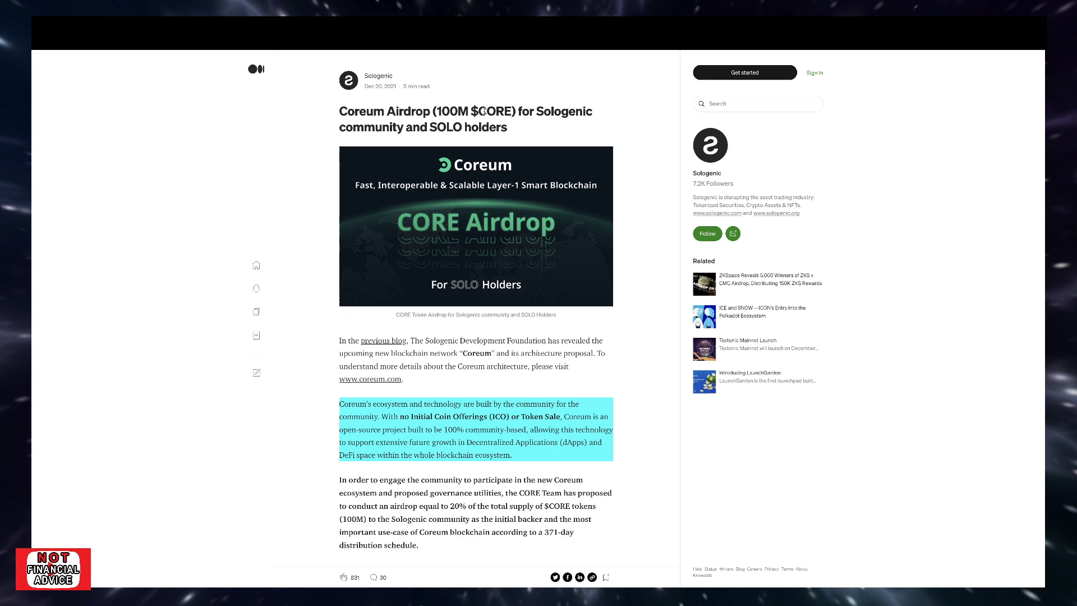
mouse_move(412, 136)
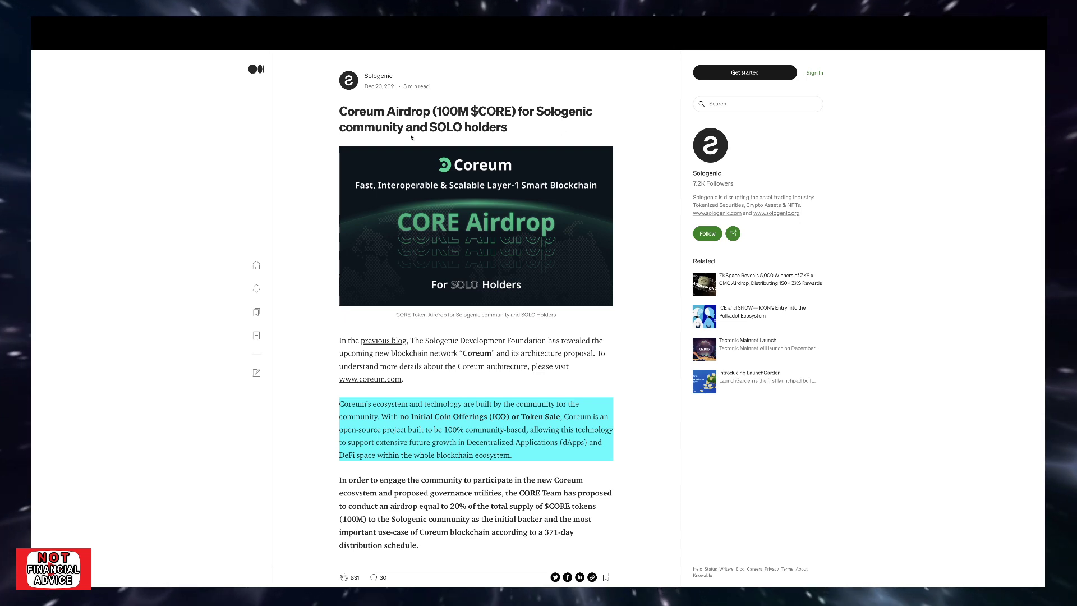
scroll(down, 3)
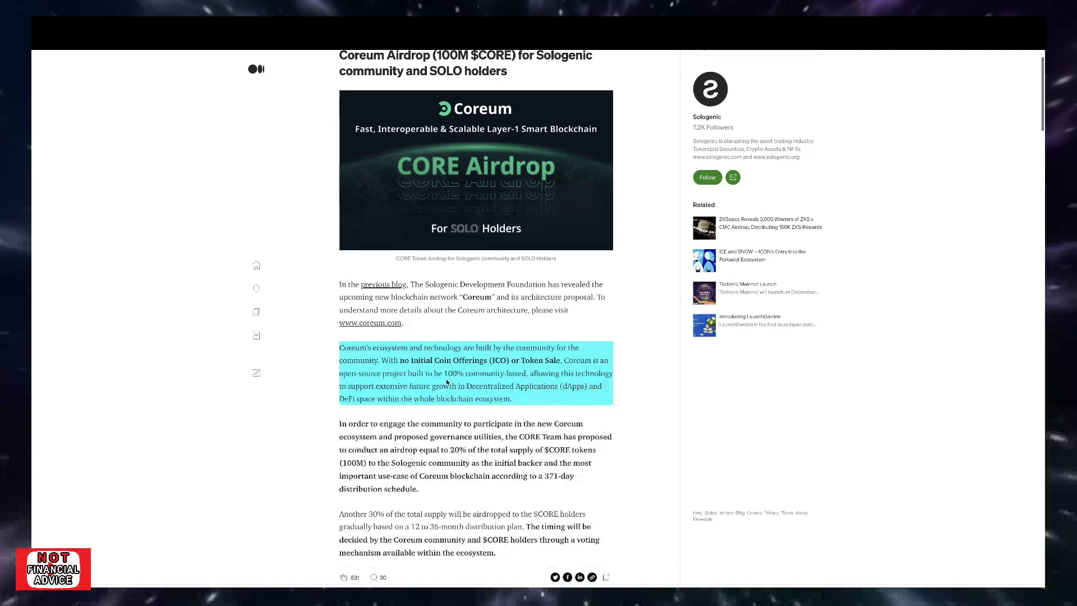
scroll(down, 3)
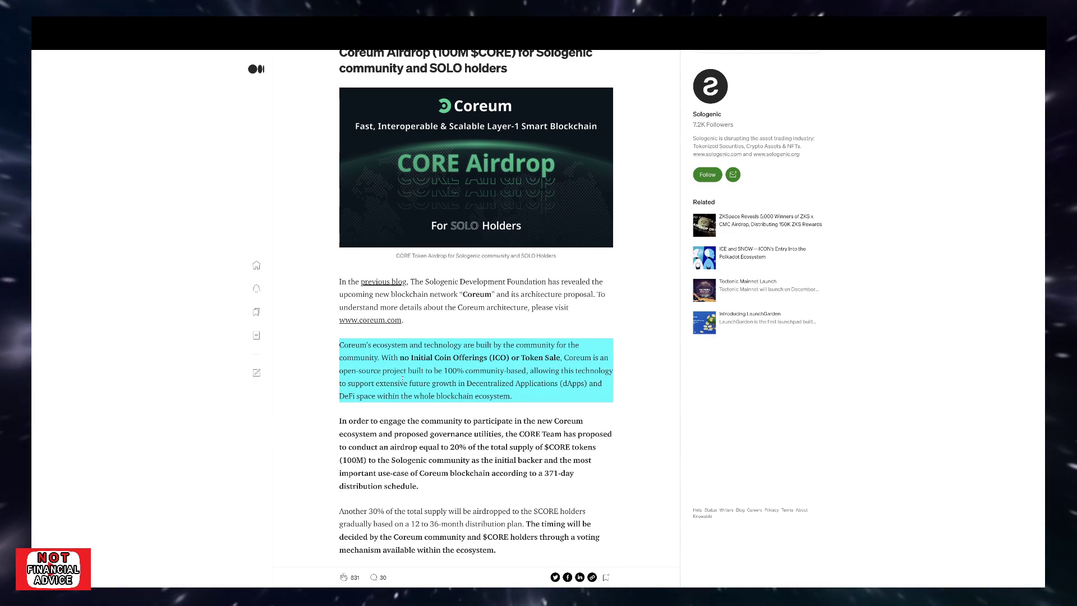
scroll(down, 3)
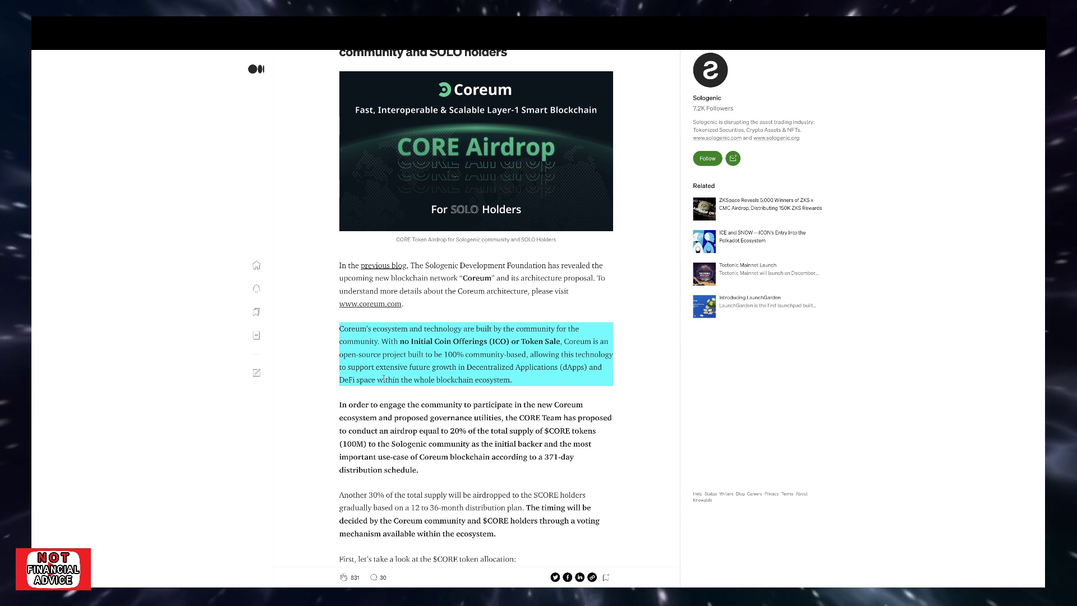
mouse_move(481, 373)
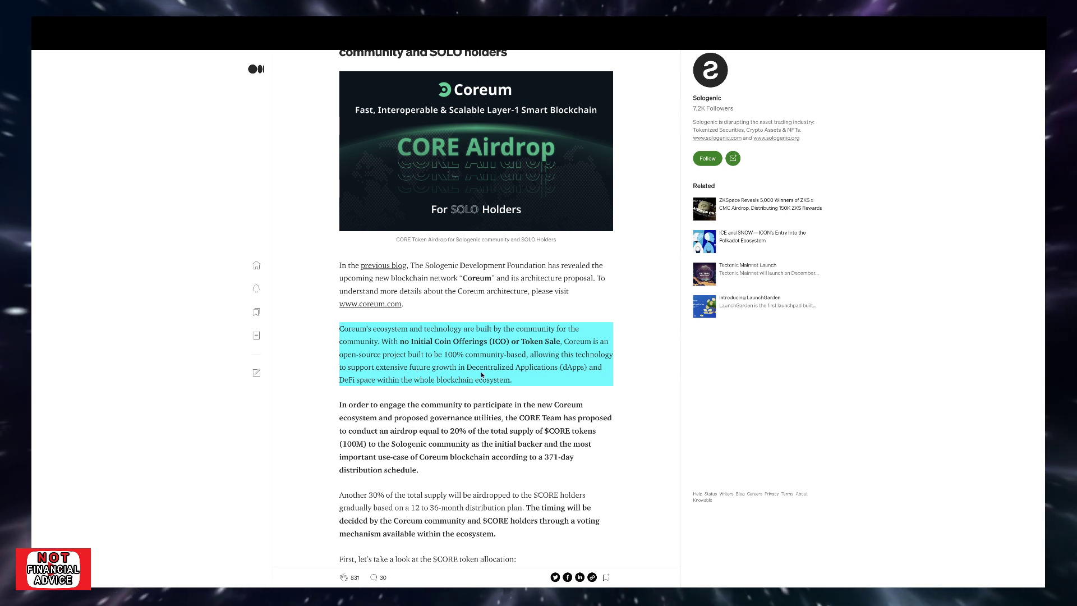
scroll(down, 3)
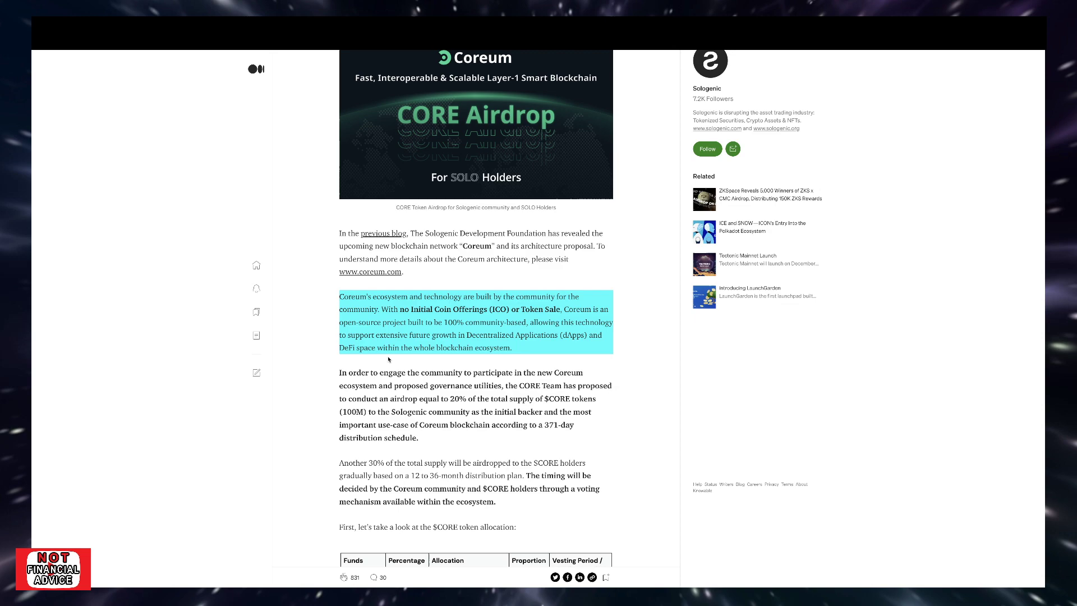
scroll(down, 3)
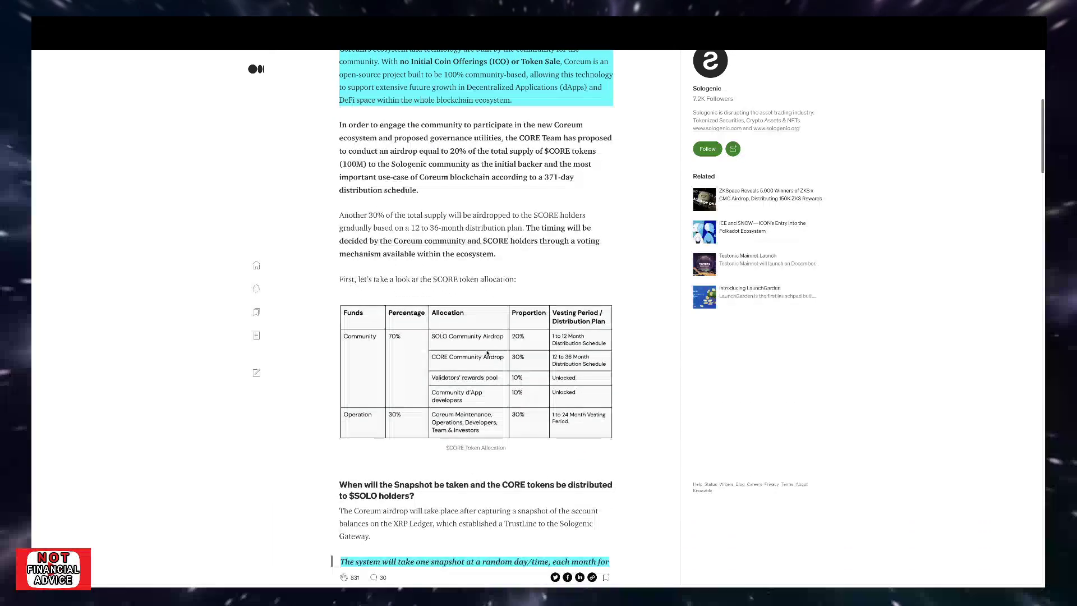
scroll(down, 3)
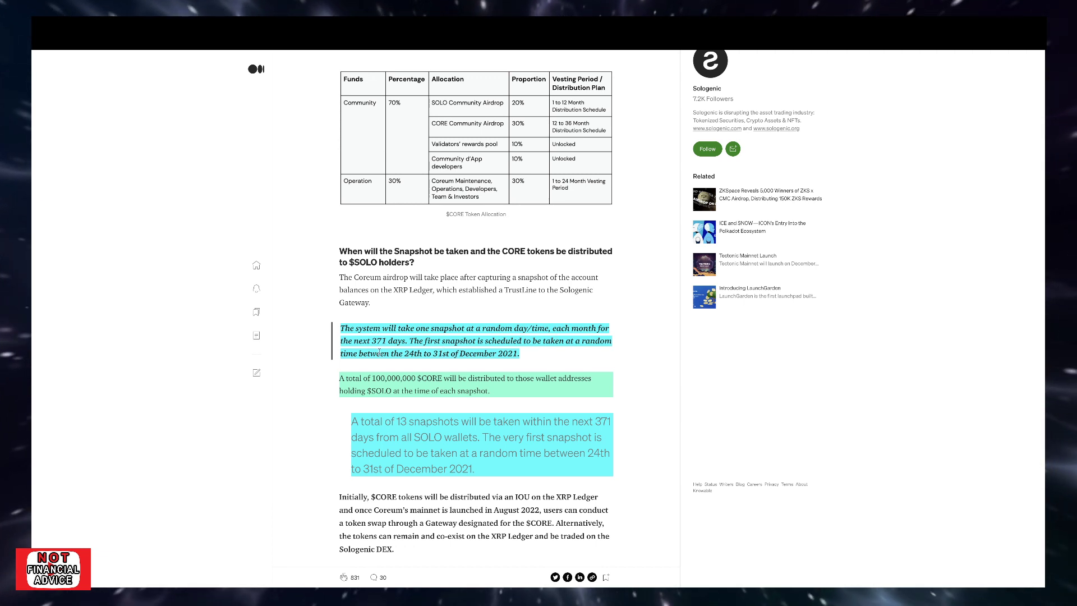
mouse_move(592, 353)
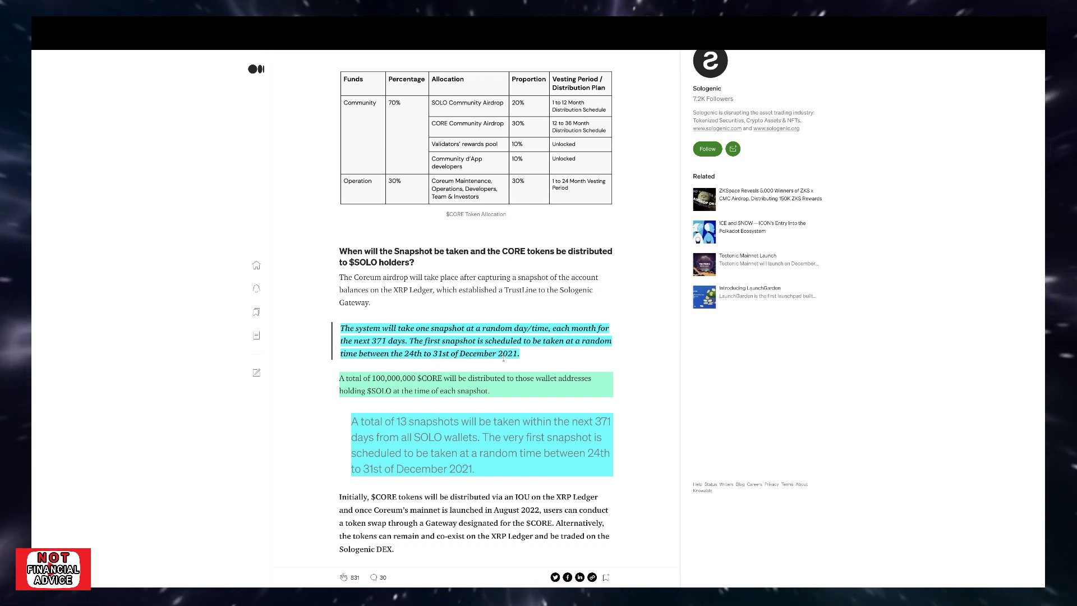
scroll(down, 3)
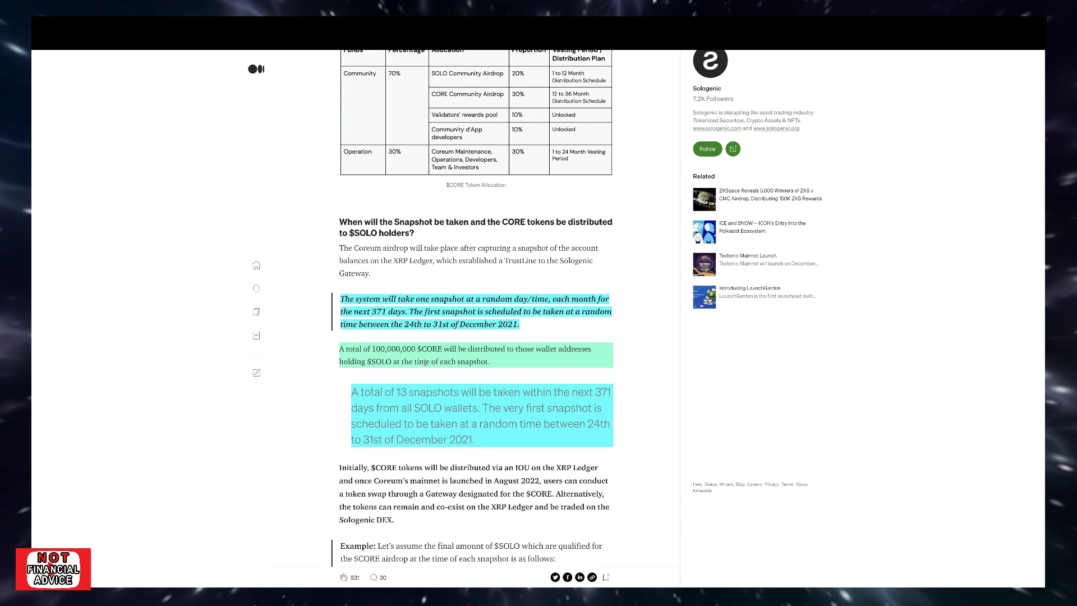
mouse_move(408, 377)
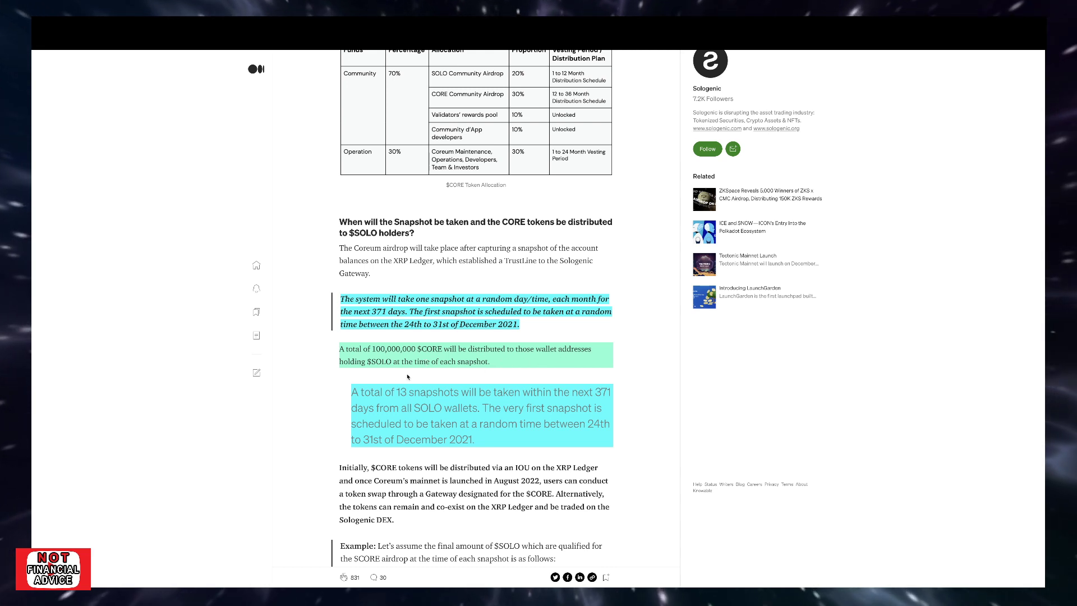
mouse_move(477, 373)
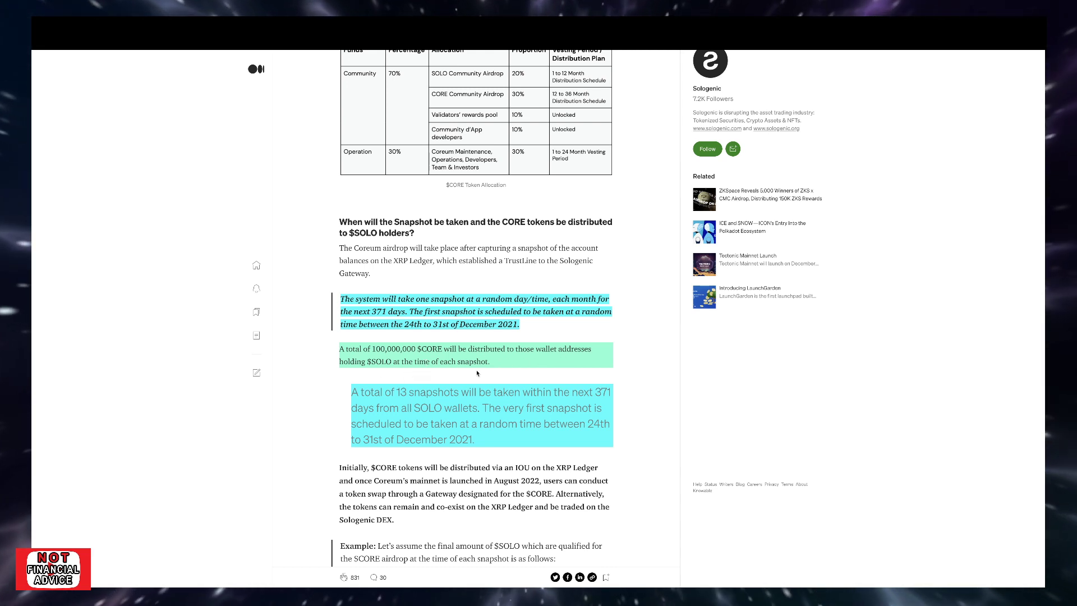
scroll(down, 3)
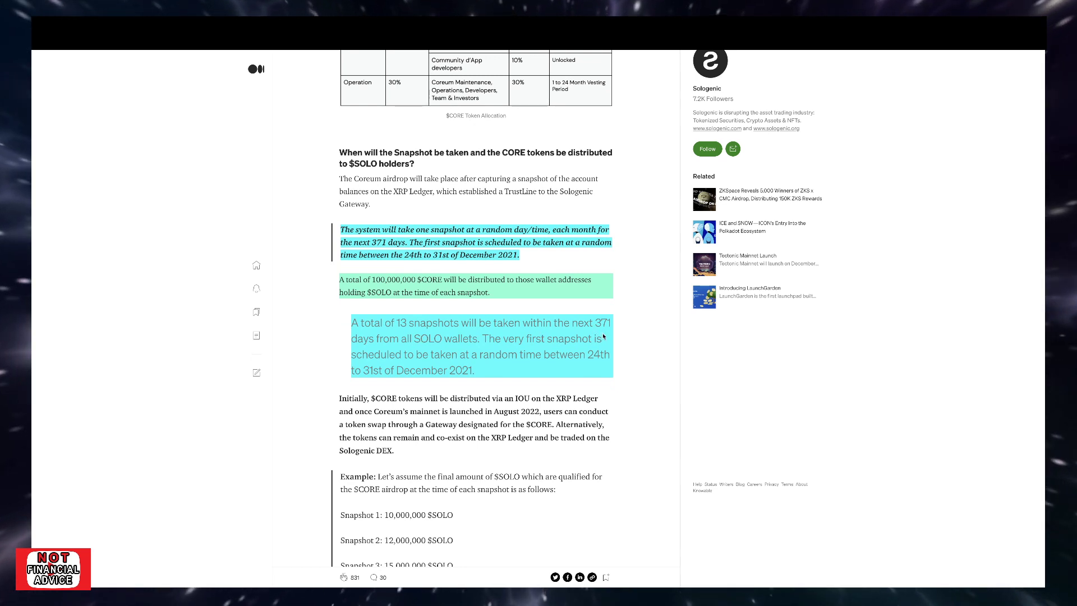
mouse_move(544, 349)
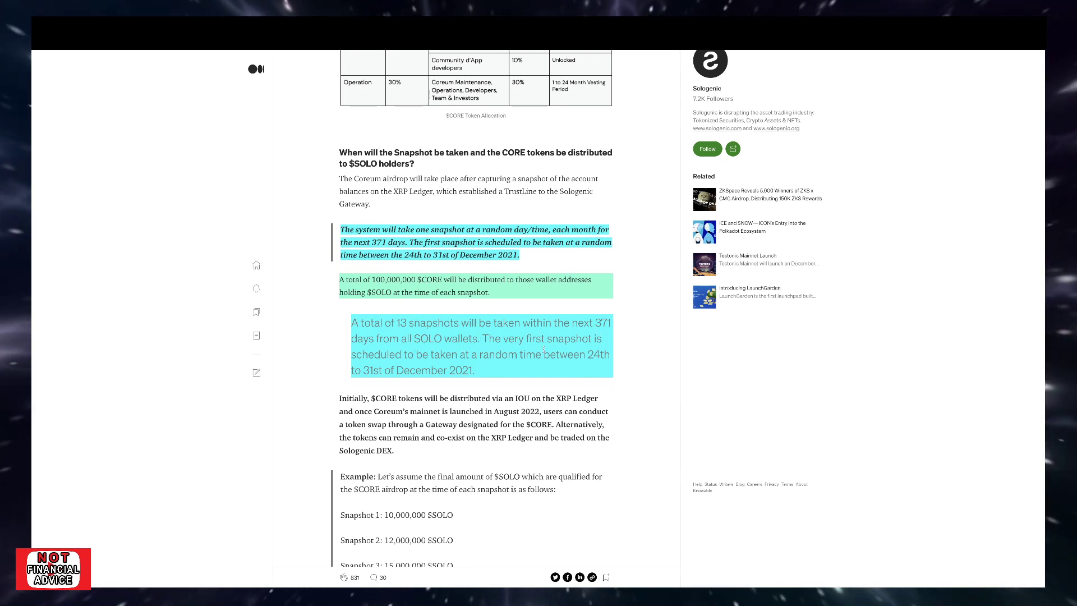
mouse_move(486, 354)
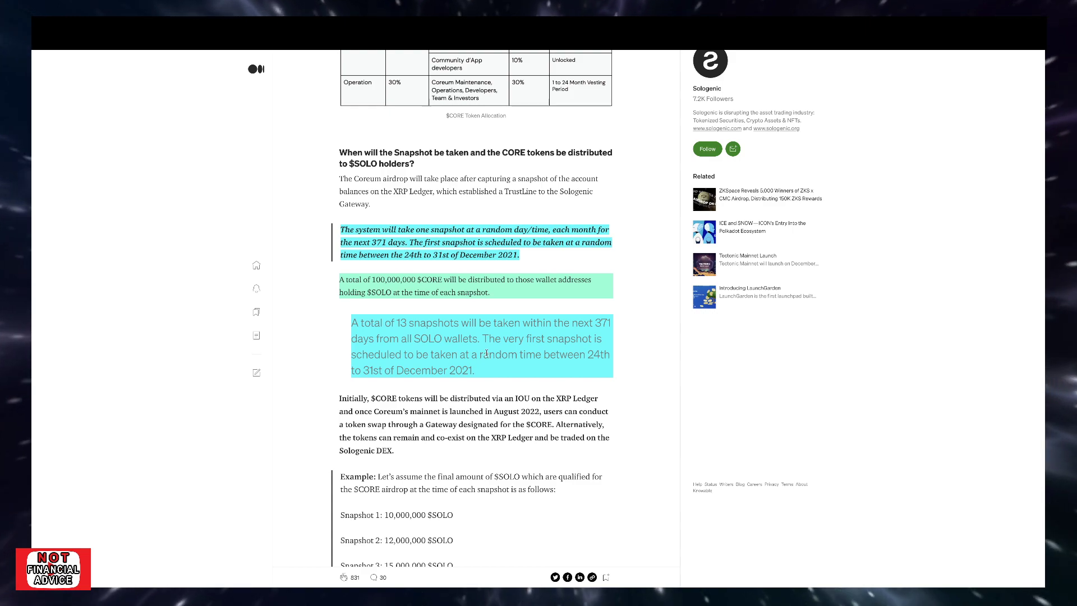
scroll(down, 3)
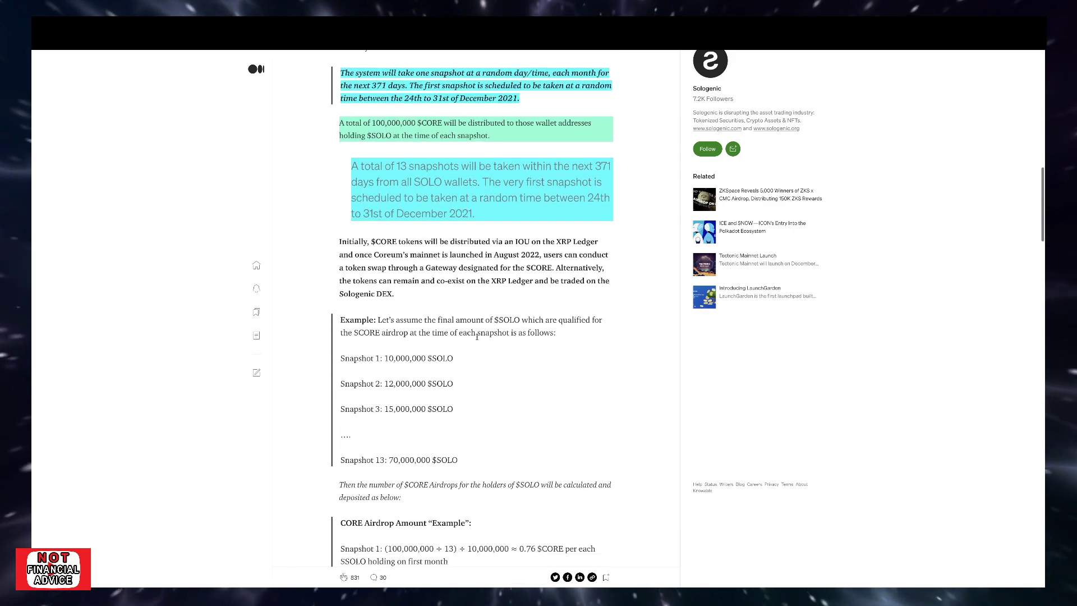
scroll(down, 3)
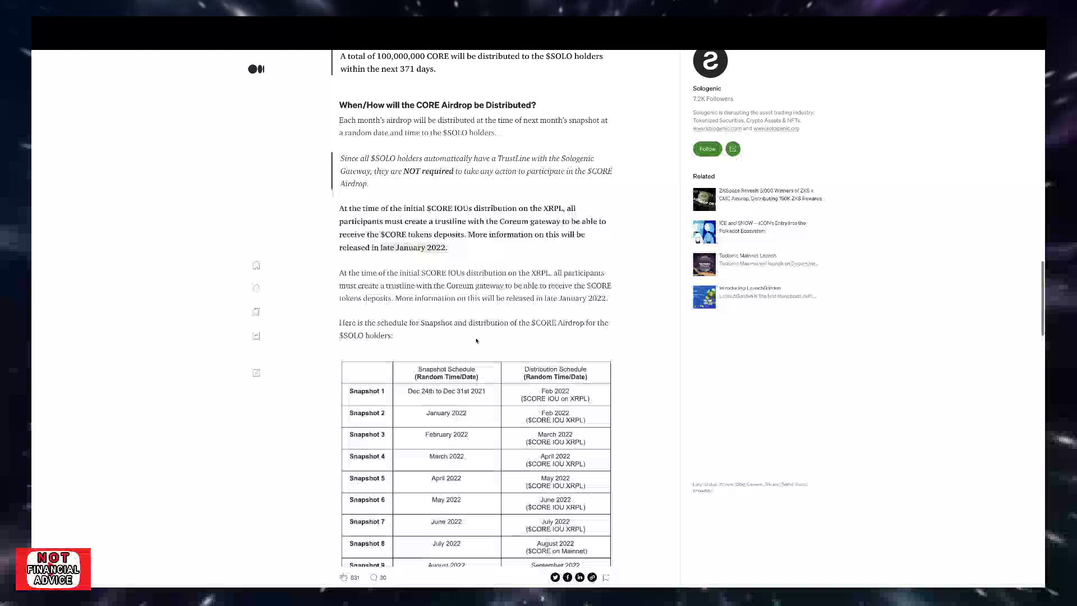
scroll(down, 3)
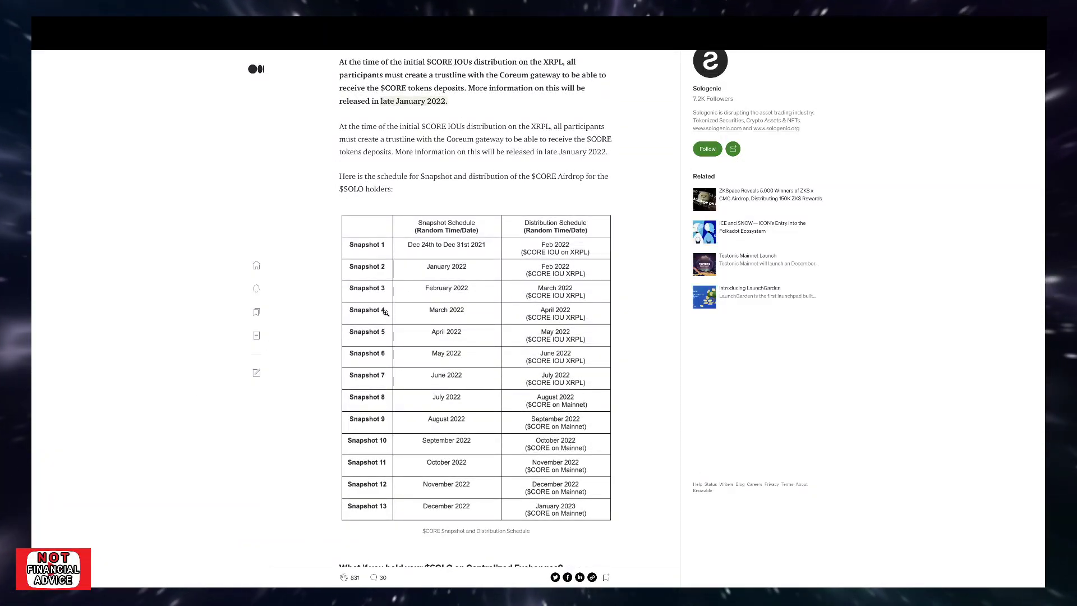
mouse_move(452, 525)
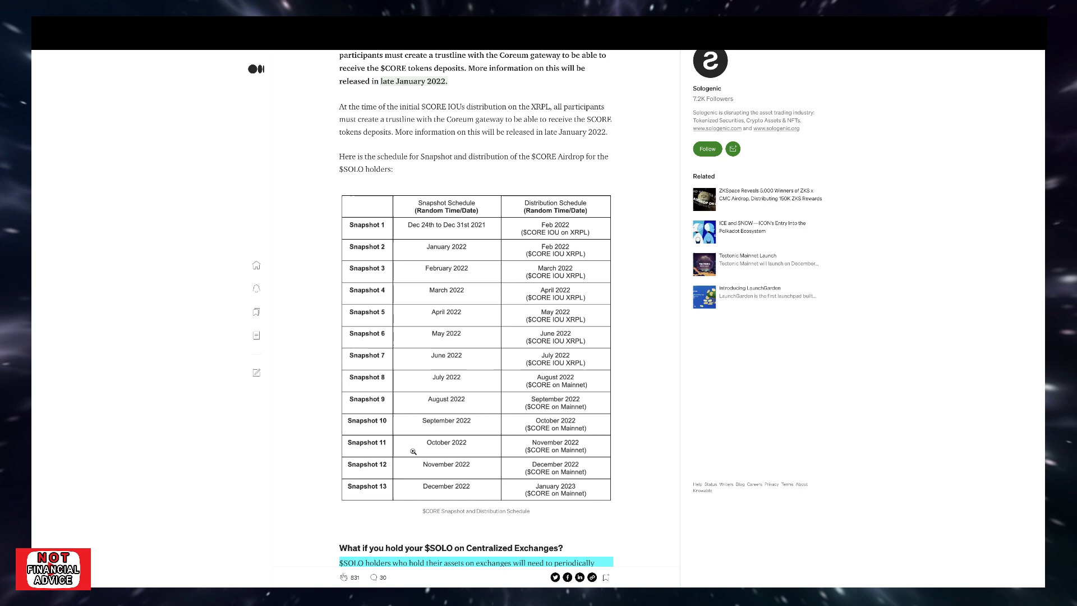
scroll(down, 3)
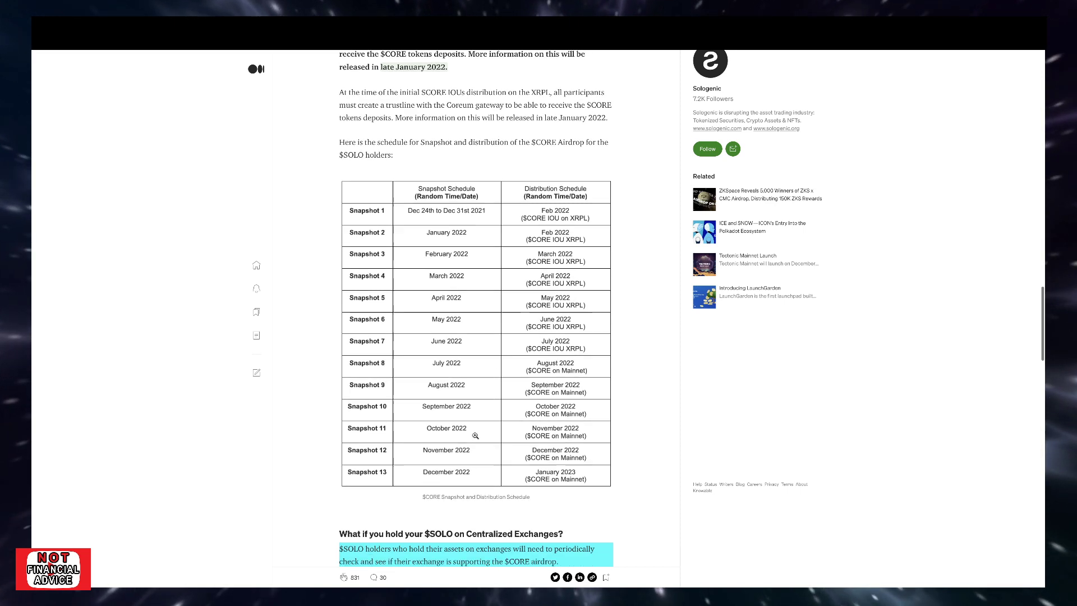
scroll(down, 3)
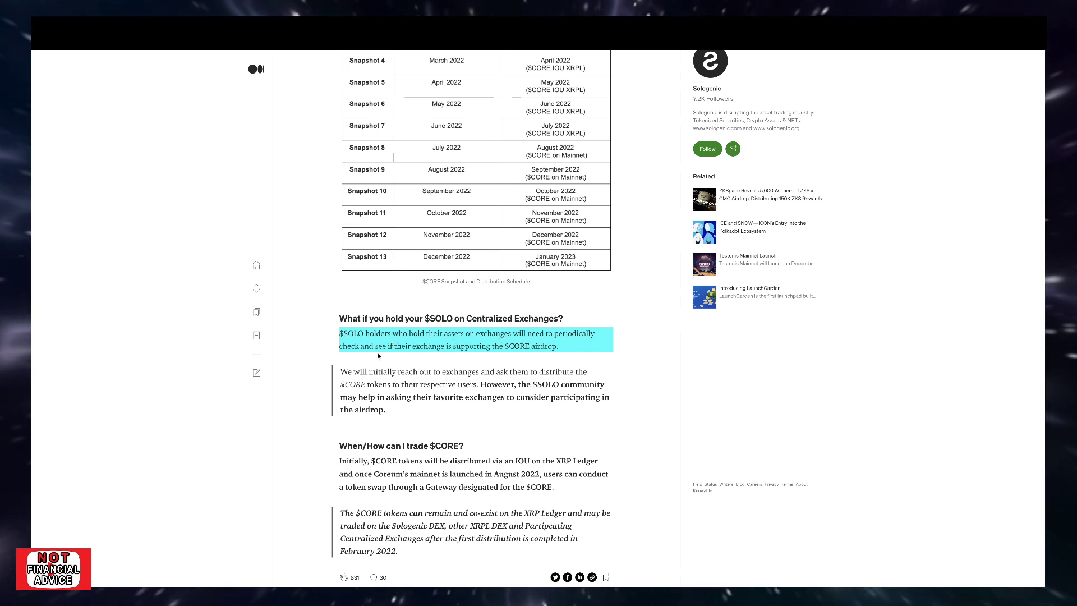
mouse_move(404, 355)
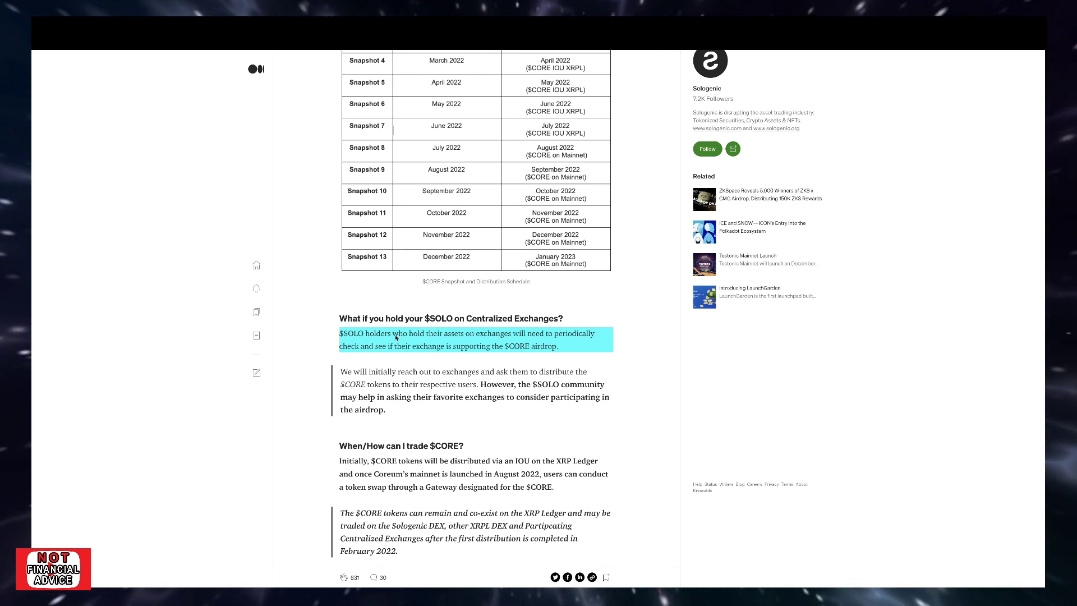
mouse_move(596, 380)
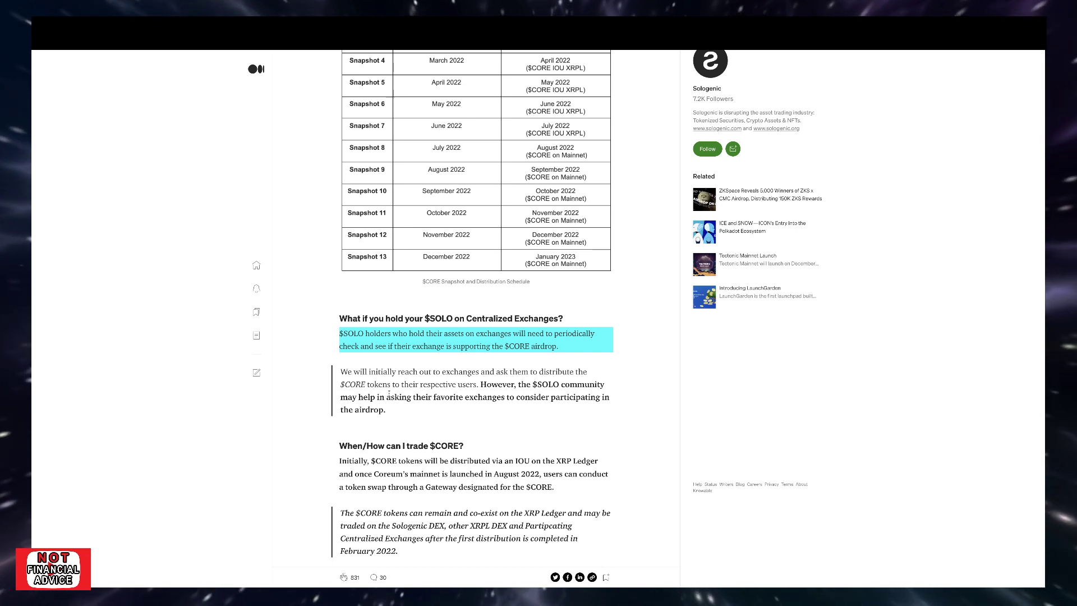
mouse_move(410, 405)
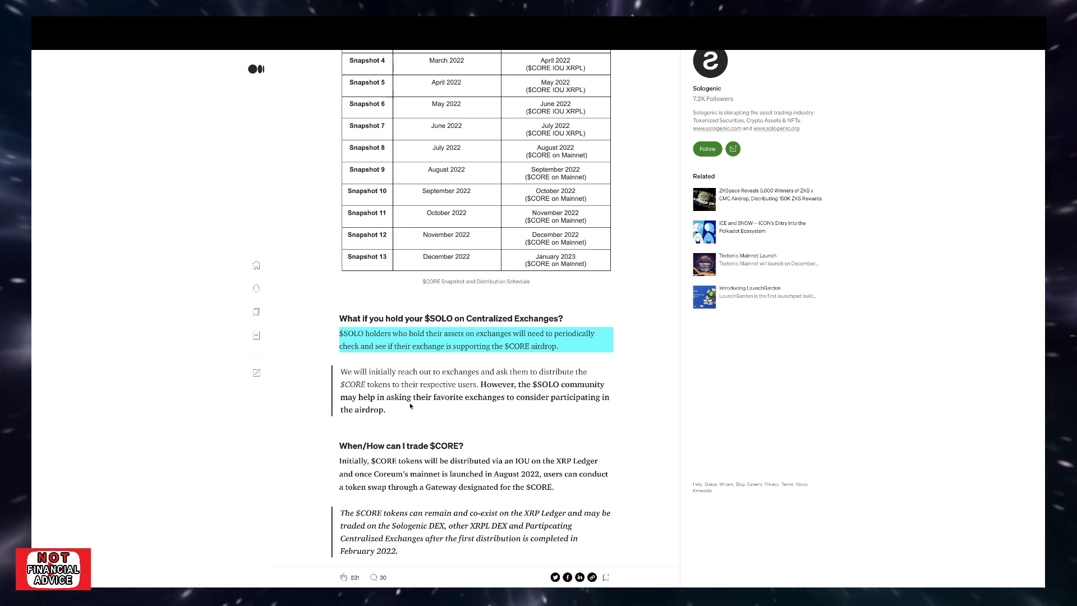
mouse_move(580, 407)
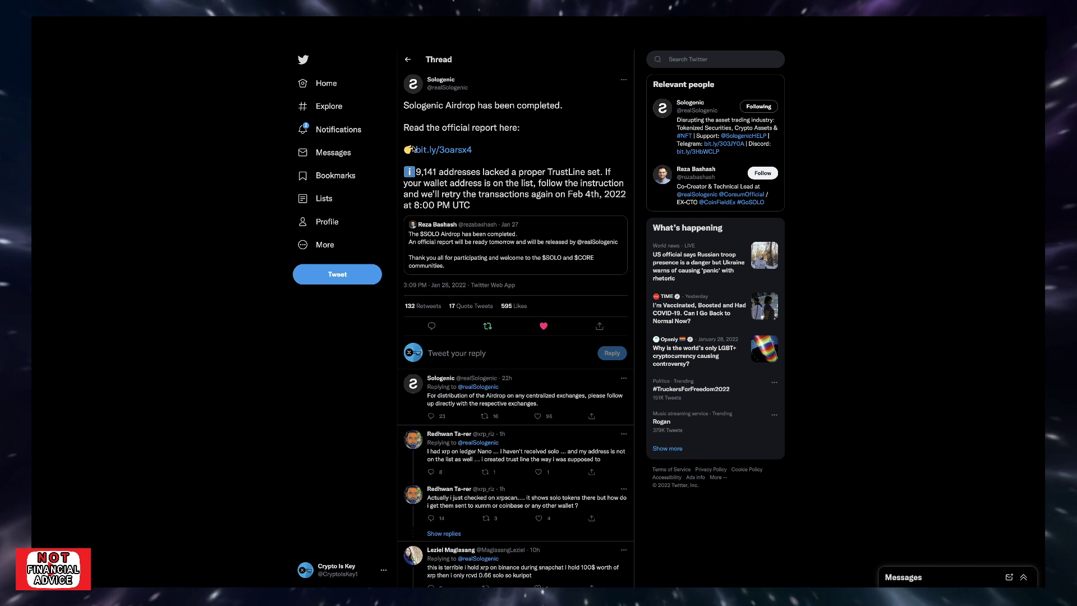
mouse_move(394, 193)
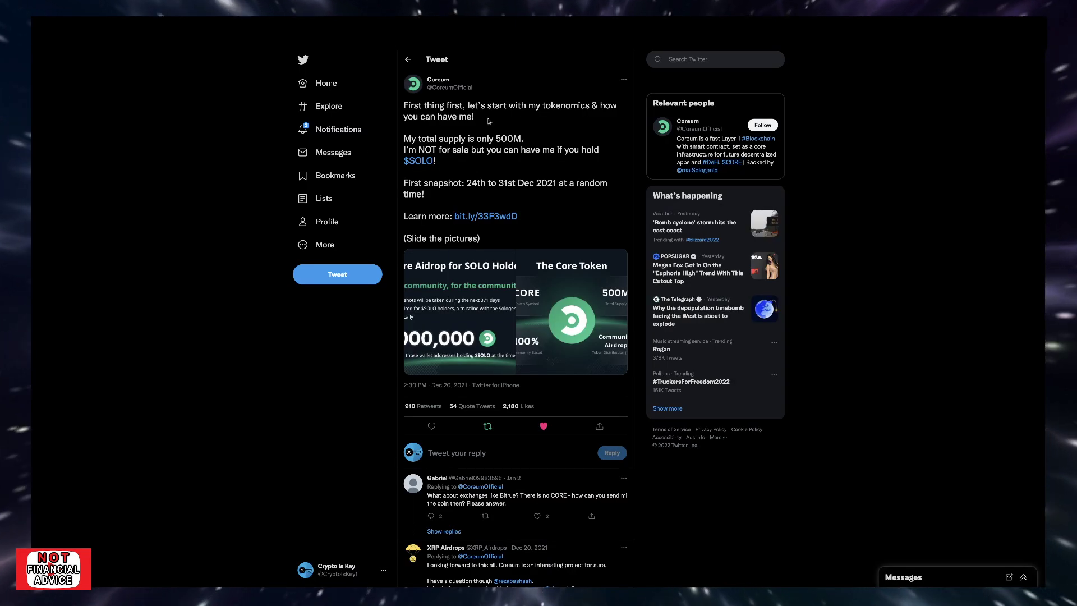
mouse_move(482, 115)
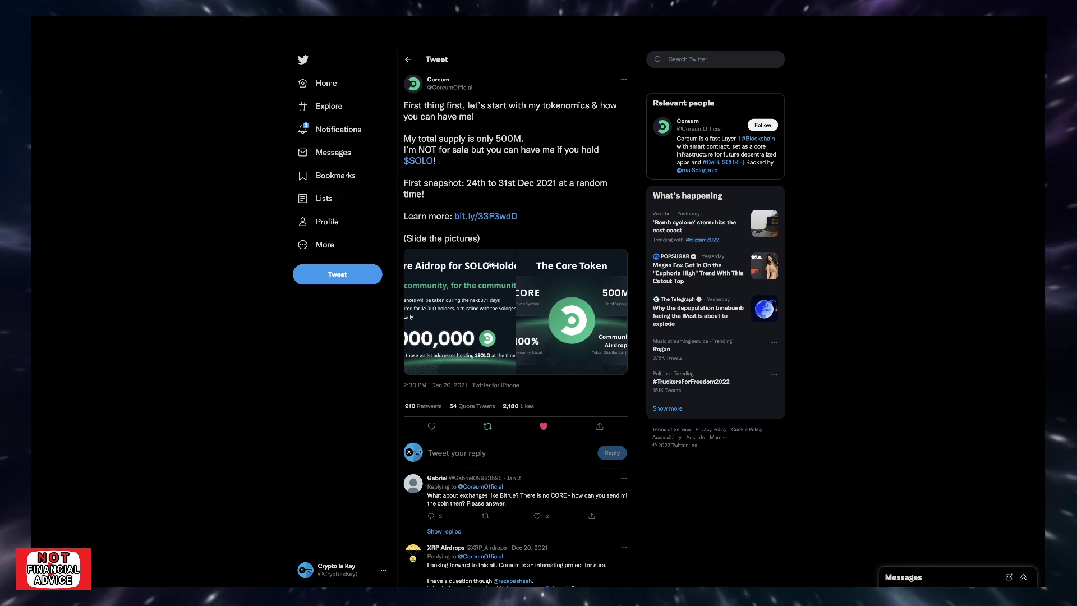
mouse_move(478, 300)
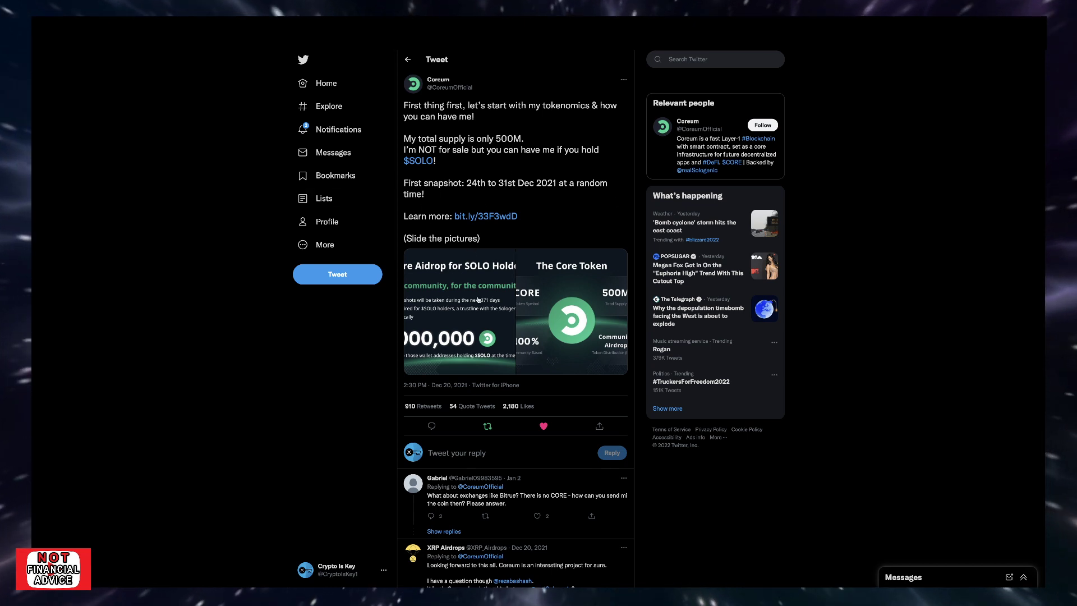
scroll(down, 3)
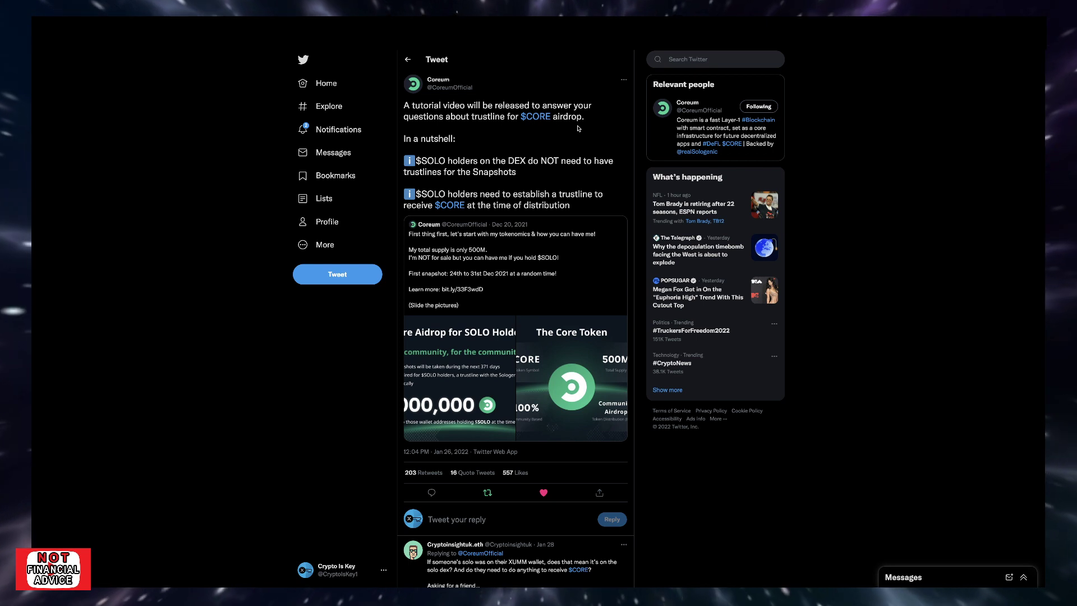
mouse_move(437, 168)
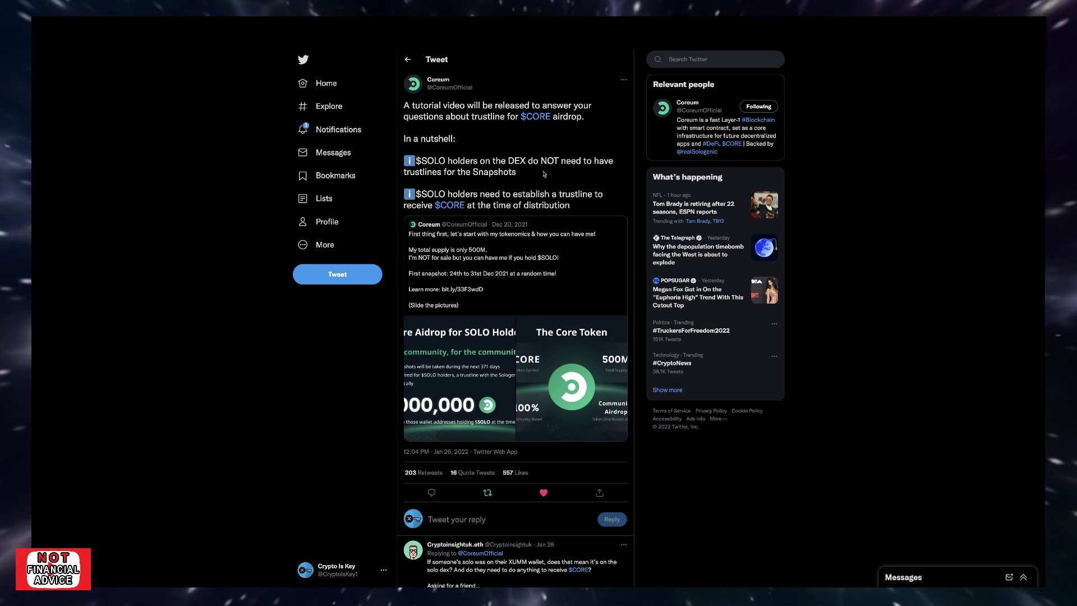
mouse_move(506, 186)
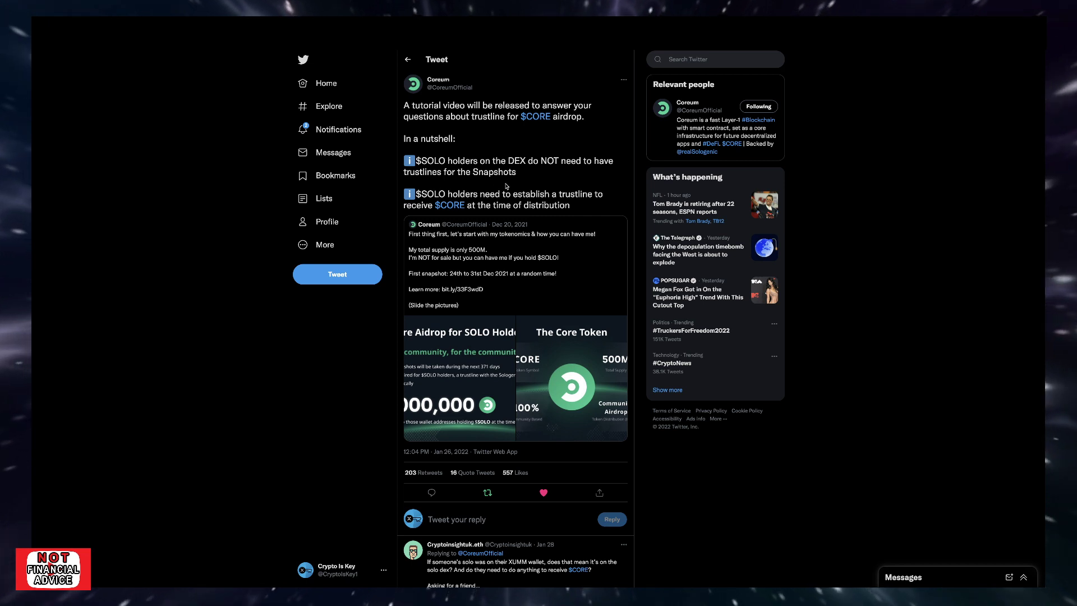
mouse_move(519, 205)
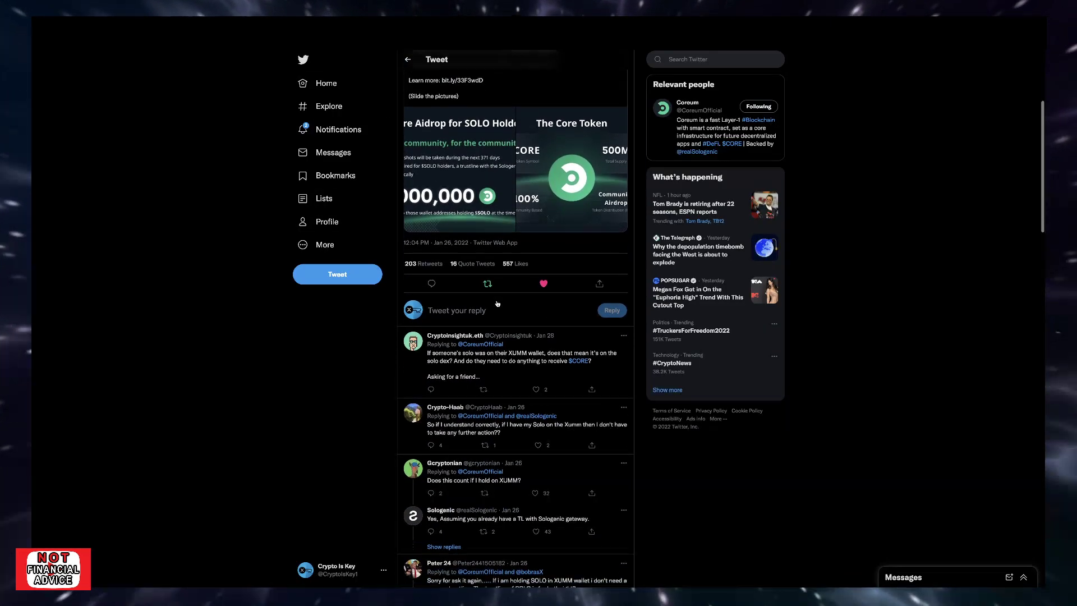
scroll(down, 3)
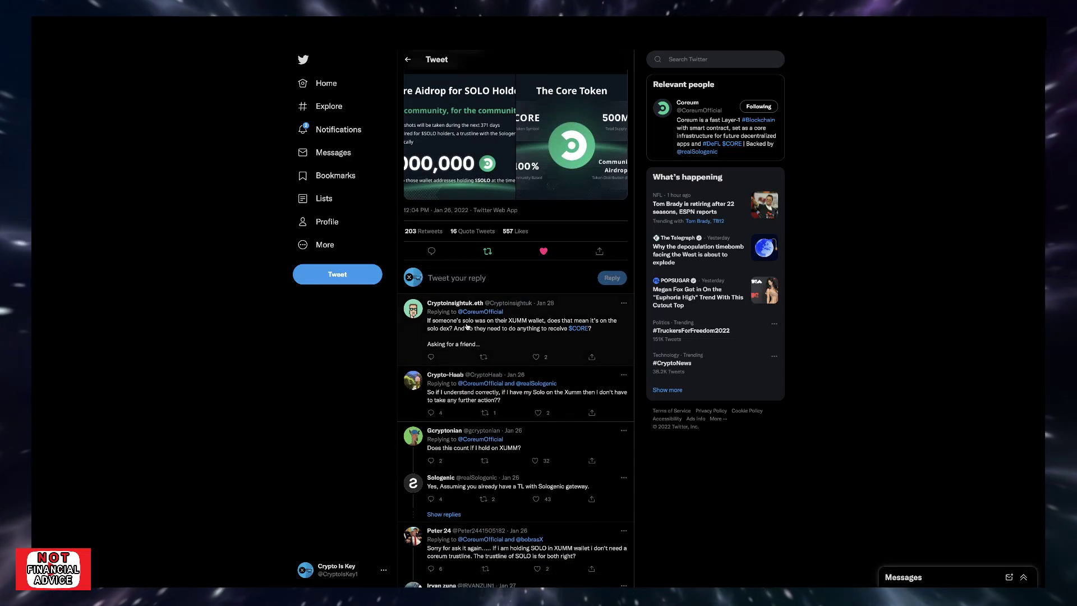
mouse_move(579, 328)
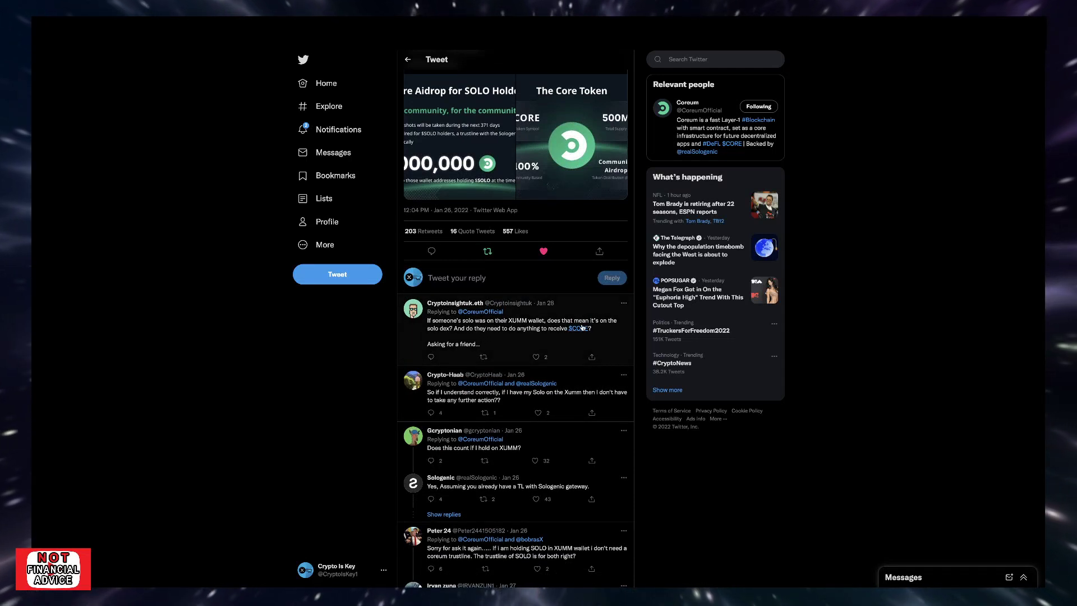
mouse_move(456, 340)
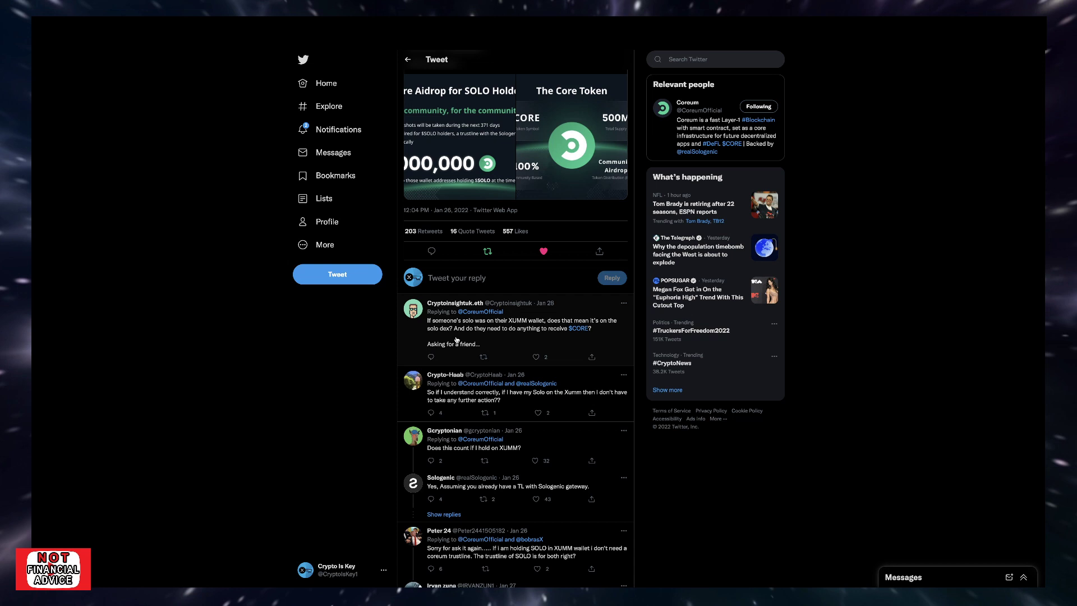
mouse_move(583, 339)
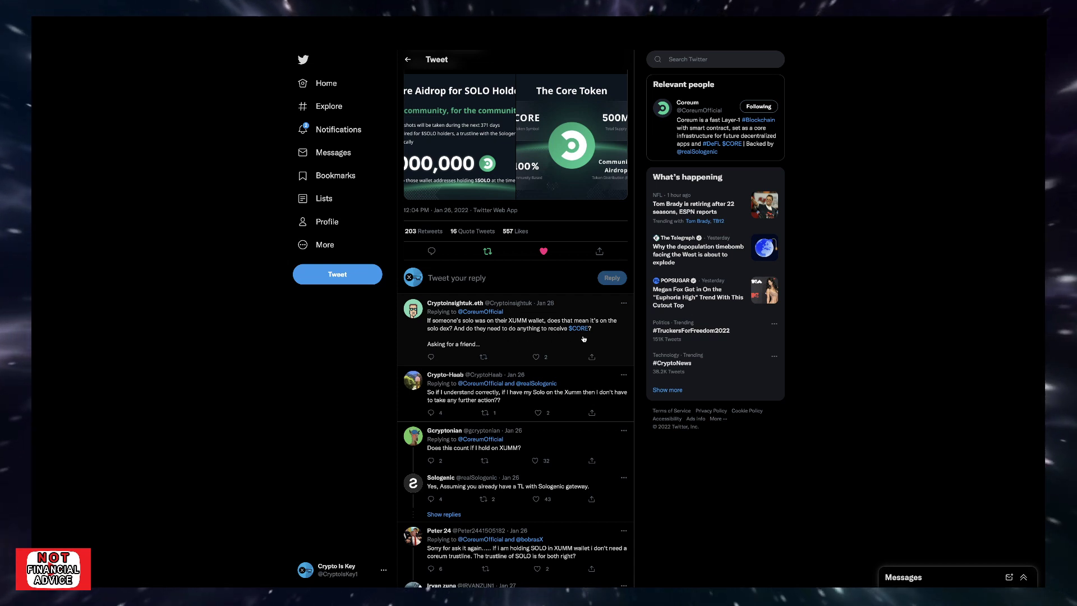
scroll(down, 3)
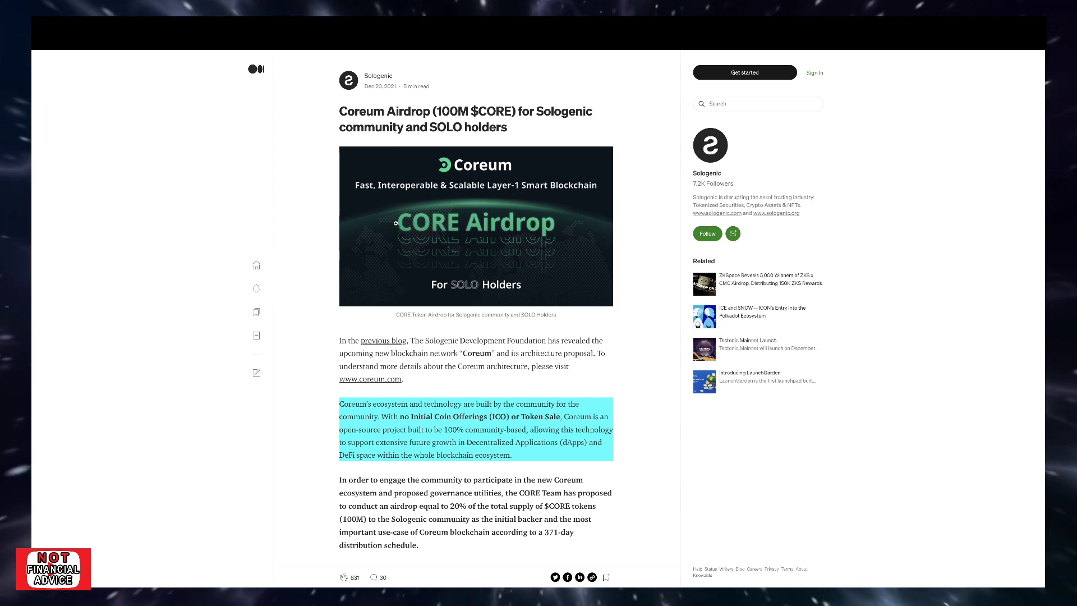
mouse_move(431, 323)
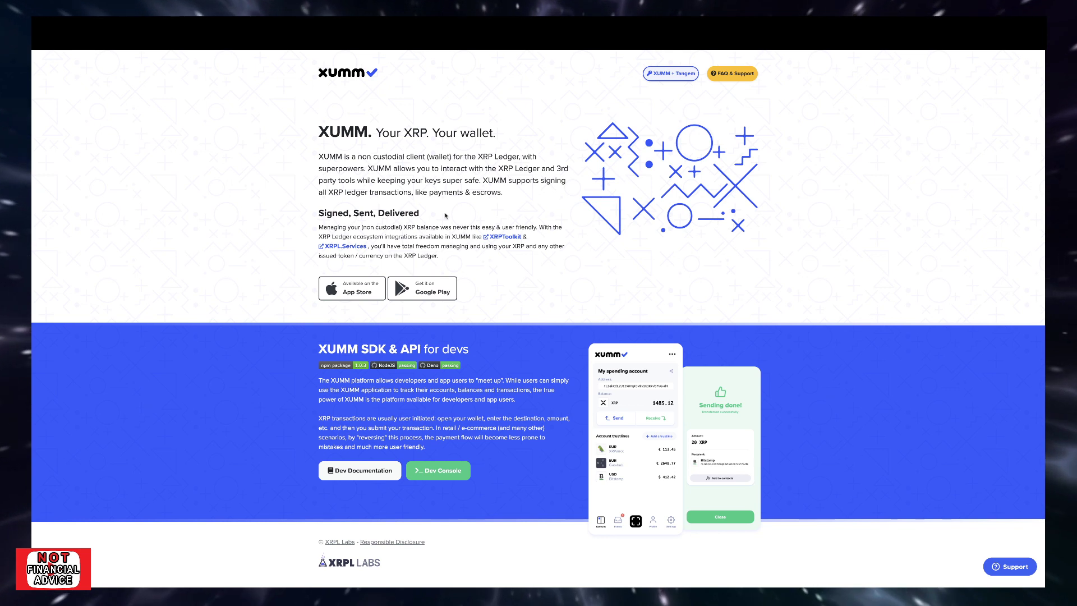
mouse_move(582, 343)
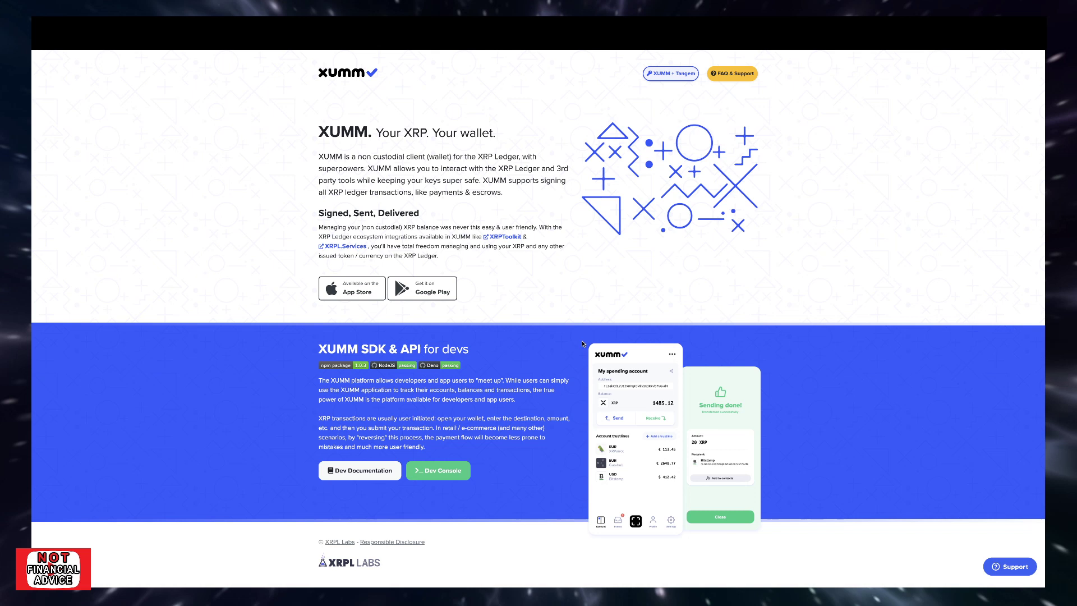
mouse_move(532, 353)
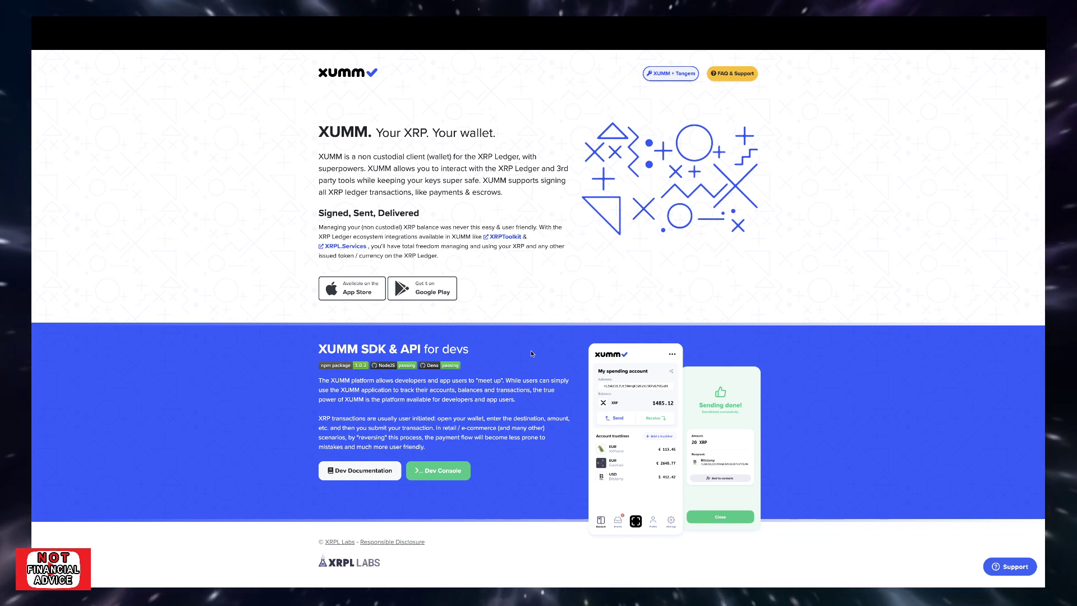
mouse_move(430, 128)
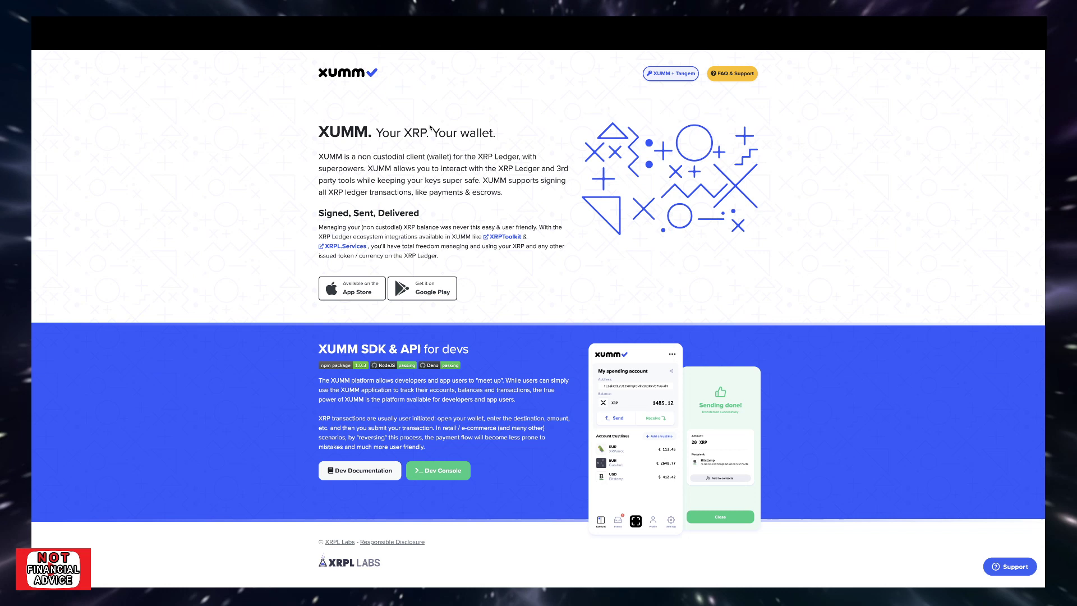
mouse_move(531, 156)
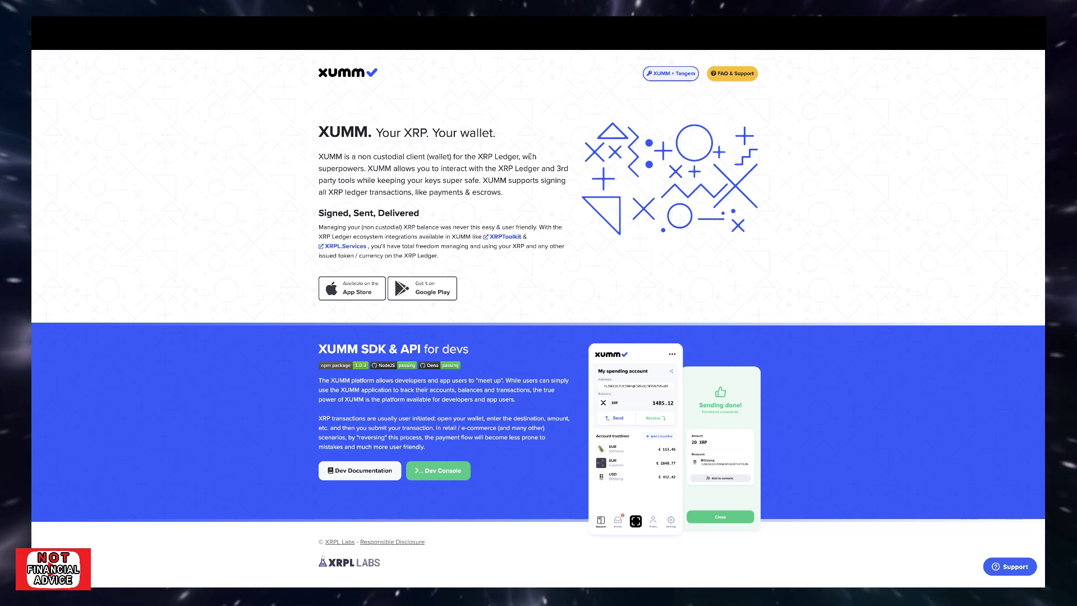
mouse_move(433, 74)
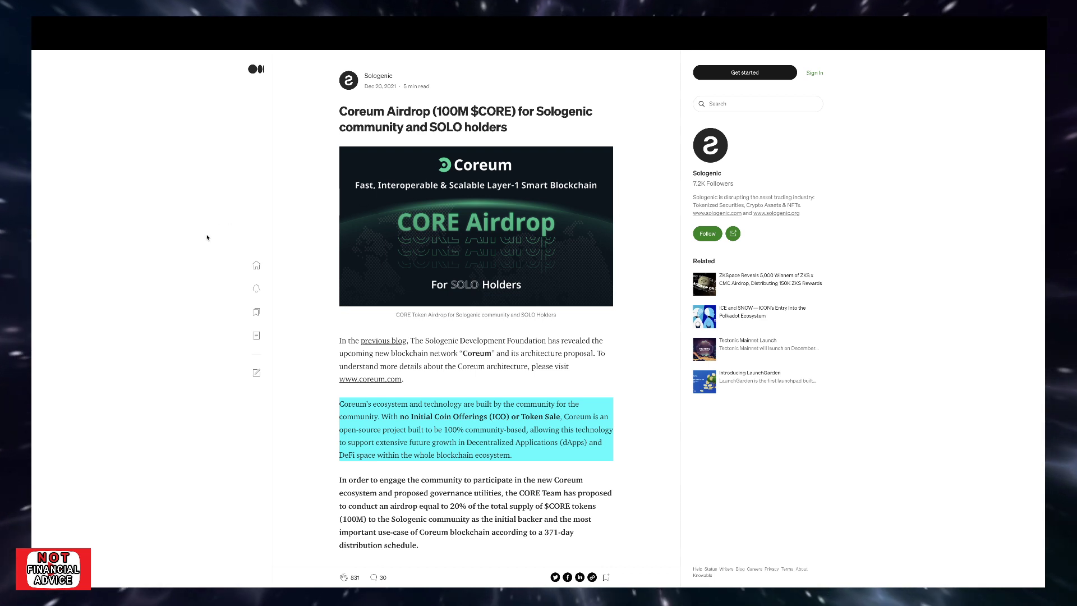
mouse_move(290, 179)
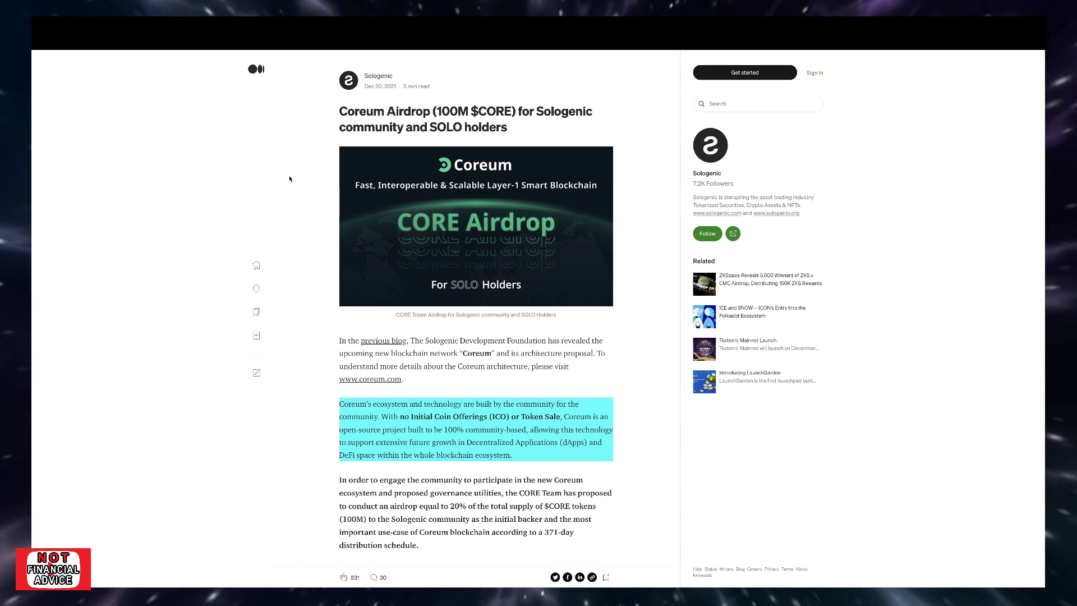
mouse_move(286, 179)
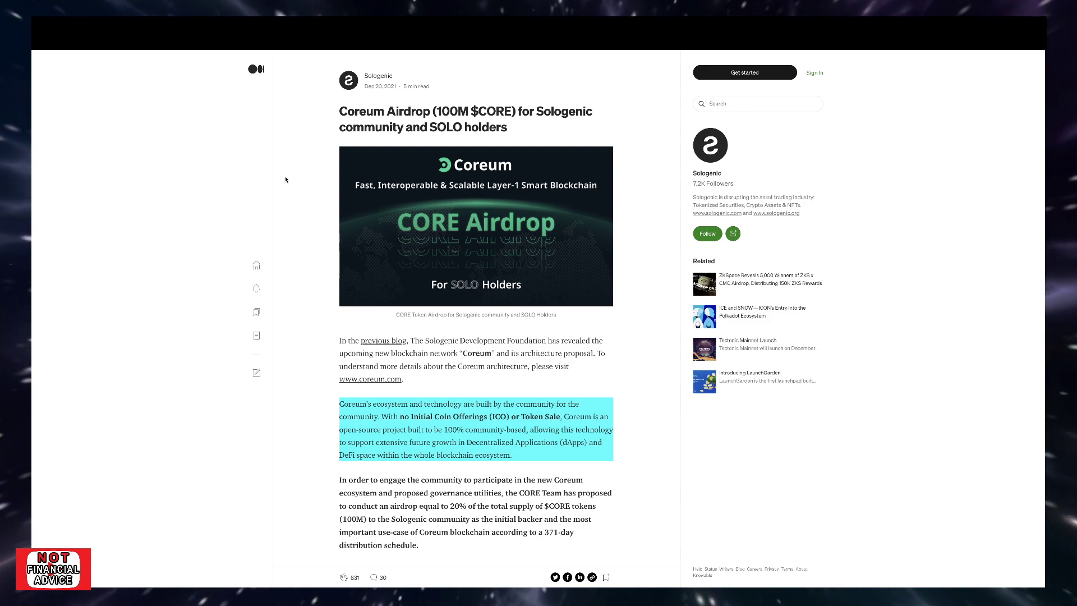